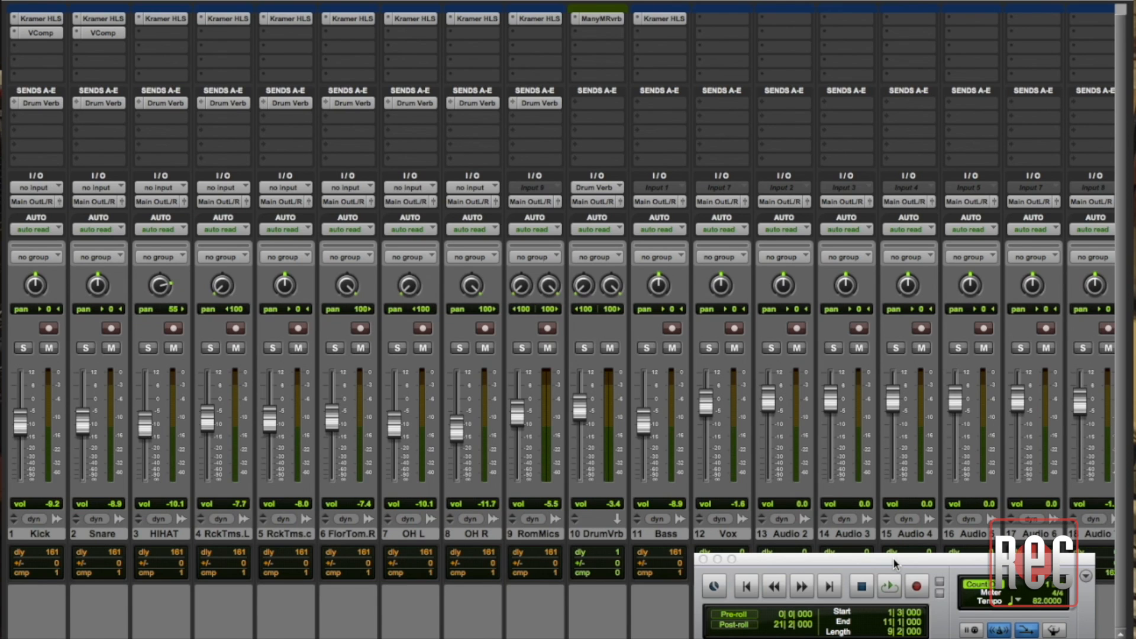
{"action": "mouse_move", "coordinate": [895, 566]}
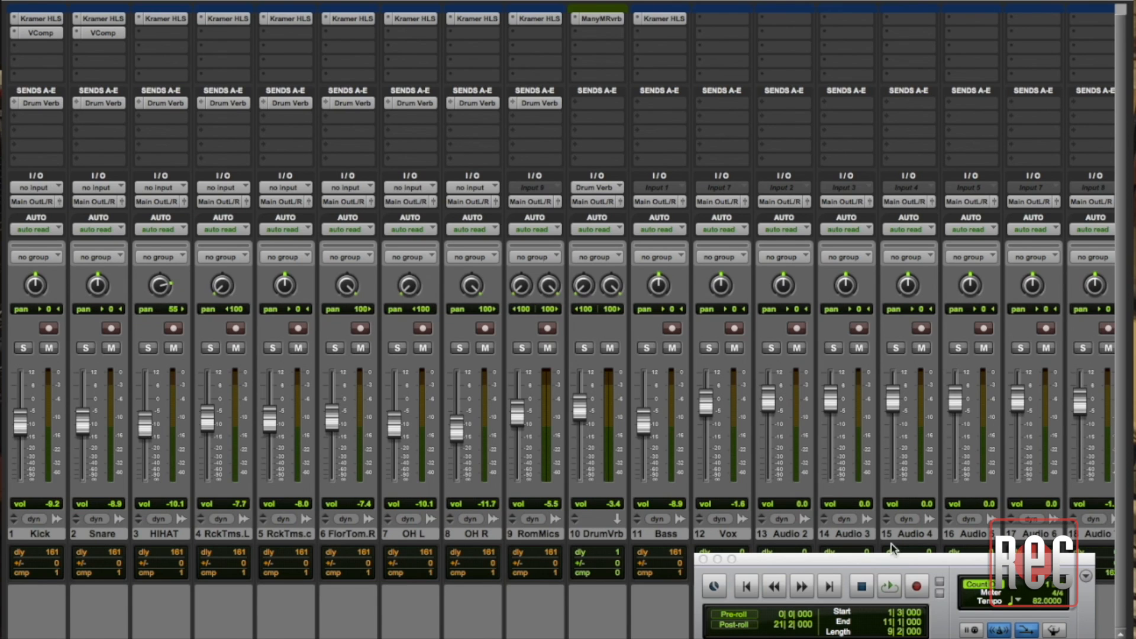
Solo the Bass track and start playback to hear it isolated
{"action": "left_click", "coordinate": [646, 348]}
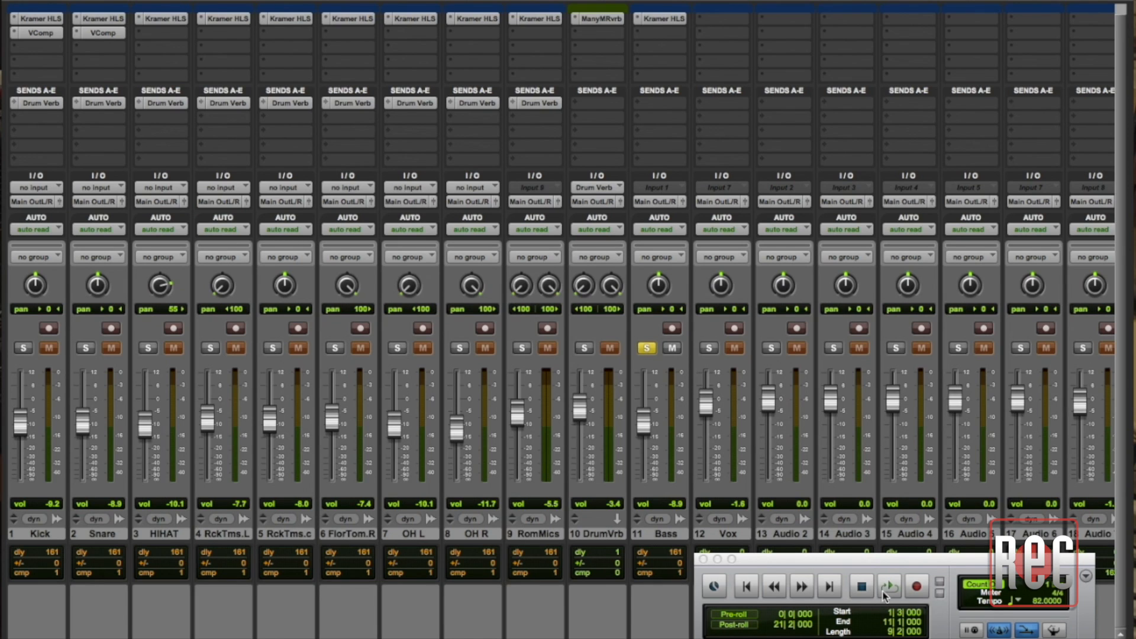
{"action": "left_click", "coordinate": [888, 587]}
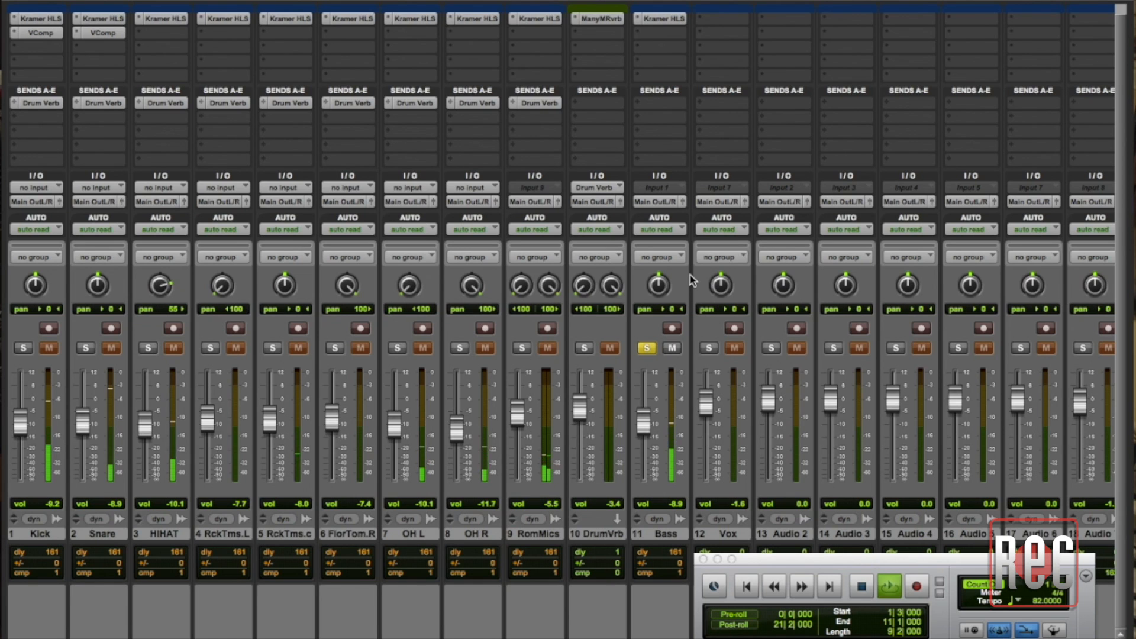
{"action": "mouse_move", "coordinate": [667, 34]}
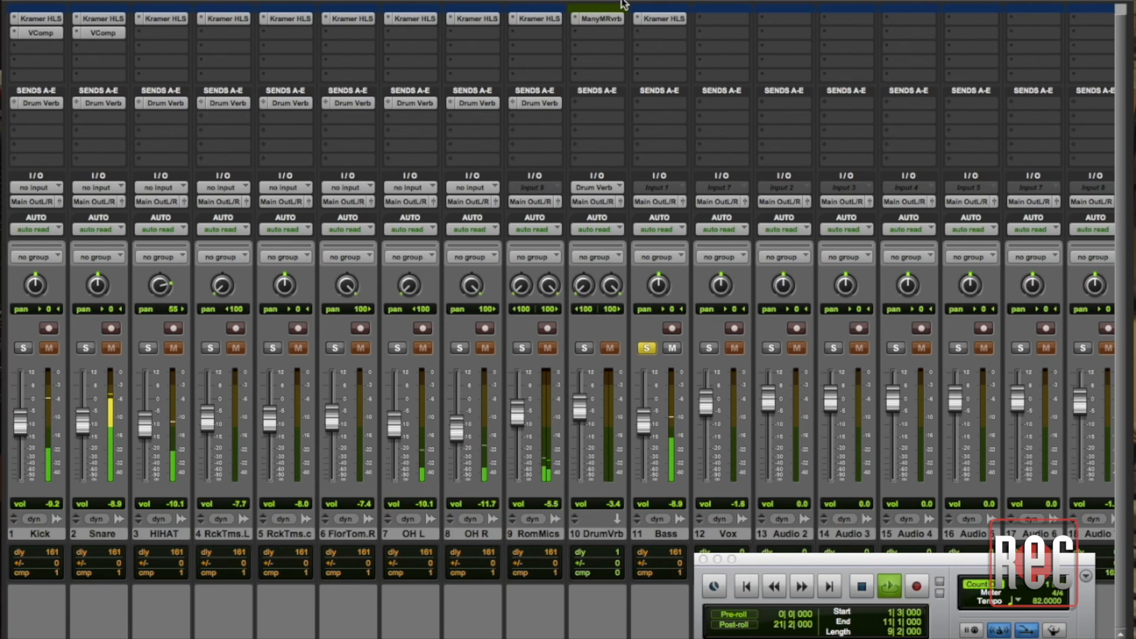
Insert a Massey CT5 (mono) compressor on the Bass track's first insert slot
{"action": "left_click", "coordinate": [658, 18]}
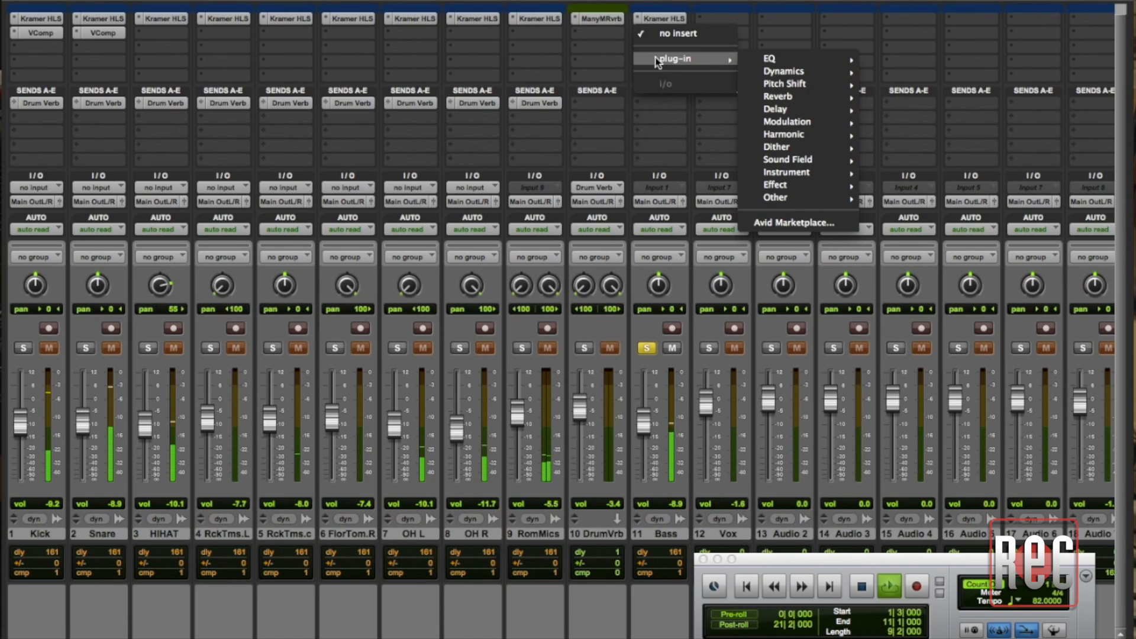
{"action": "mouse_move", "coordinate": [727, 65]}
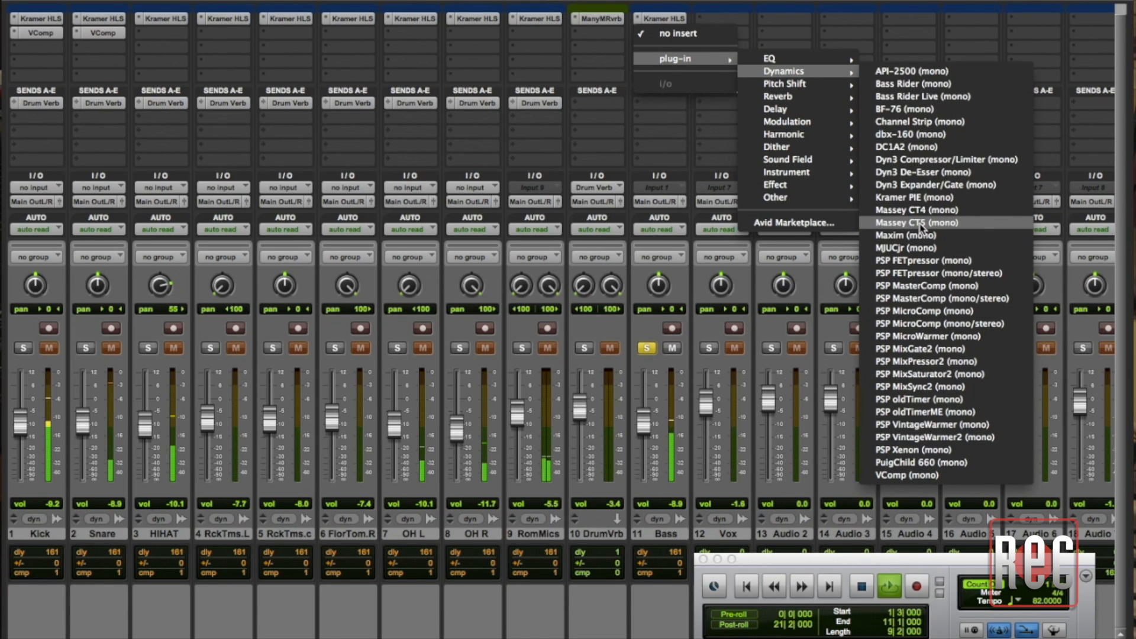
{"action": "left_click", "coordinate": [916, 223]}
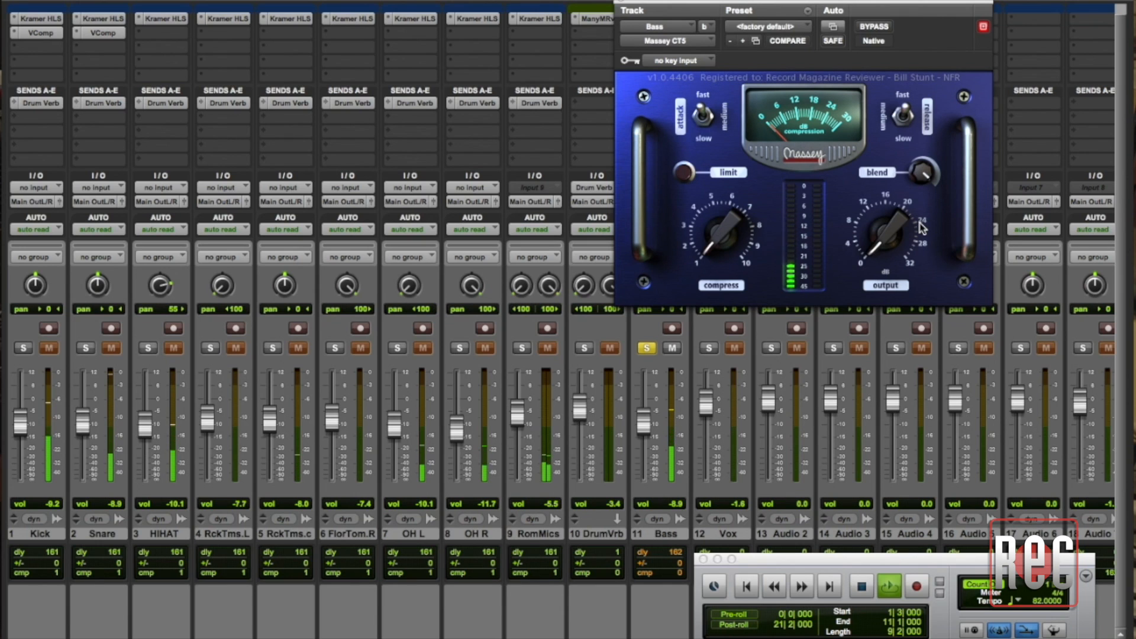
{"action": "mouse_move", "coordinate": [915, 105]}
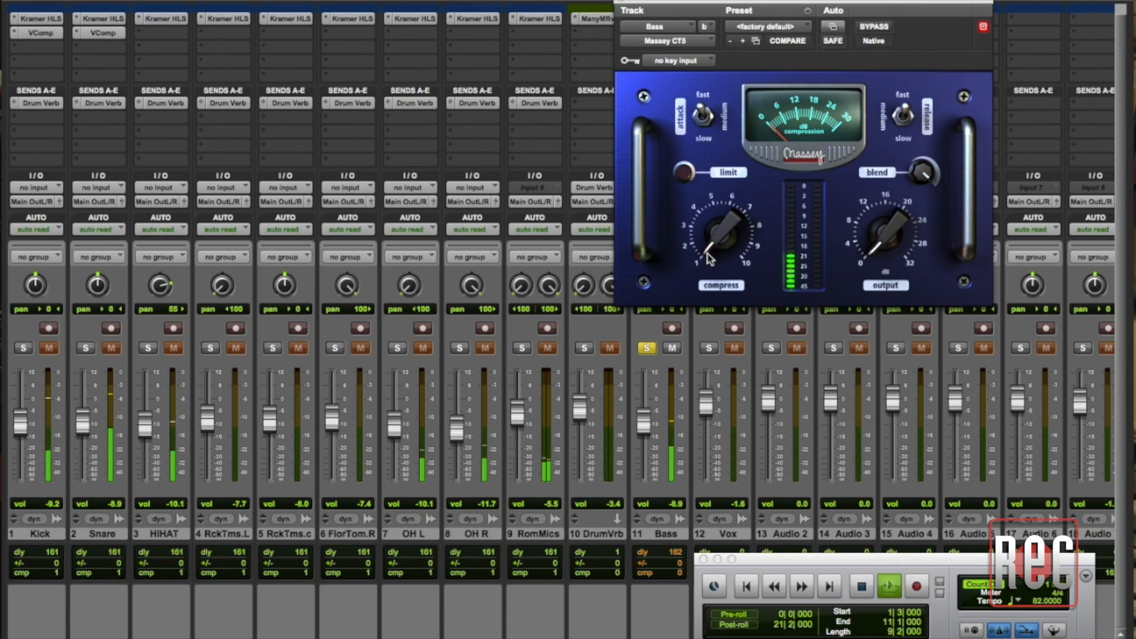
Raise the CT5's Compress amount and adjust its Output/Blend while listening to the bass
{"action": "left_click_drag", "start_coordinate": [717, 246], "coordinate": [707, 254]}
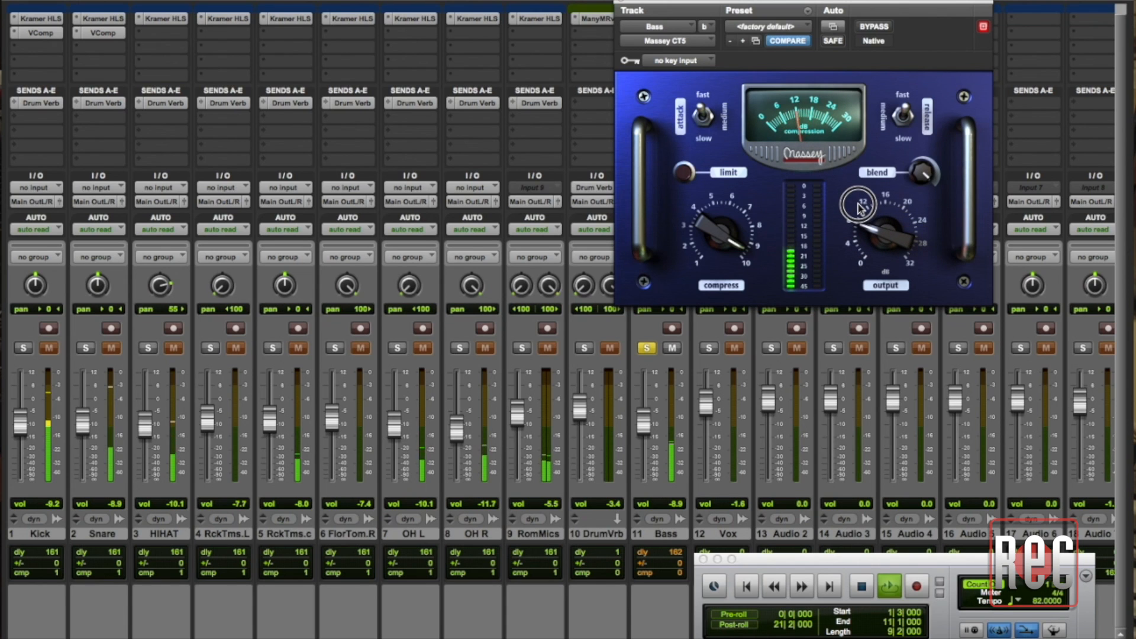
{"action": "left_click_drag", "start_coordinate": [880, 225], "coordinate": [881, 210]}
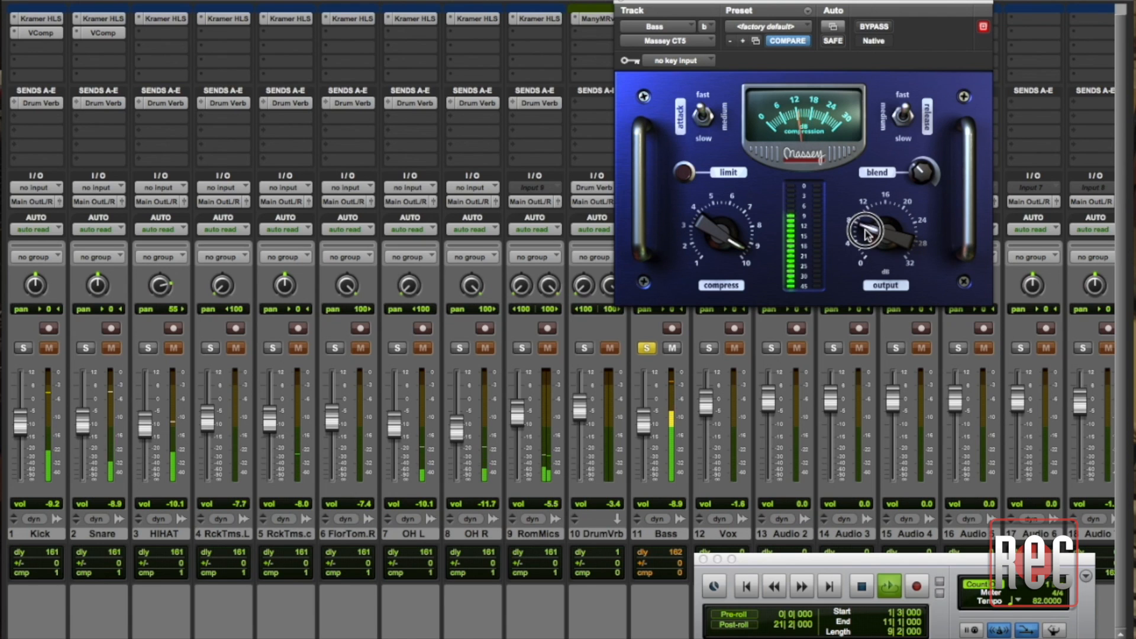
{"action": "left_click_drag", "start_coordinate": [874, 232], "coordinate": [920, 181]}
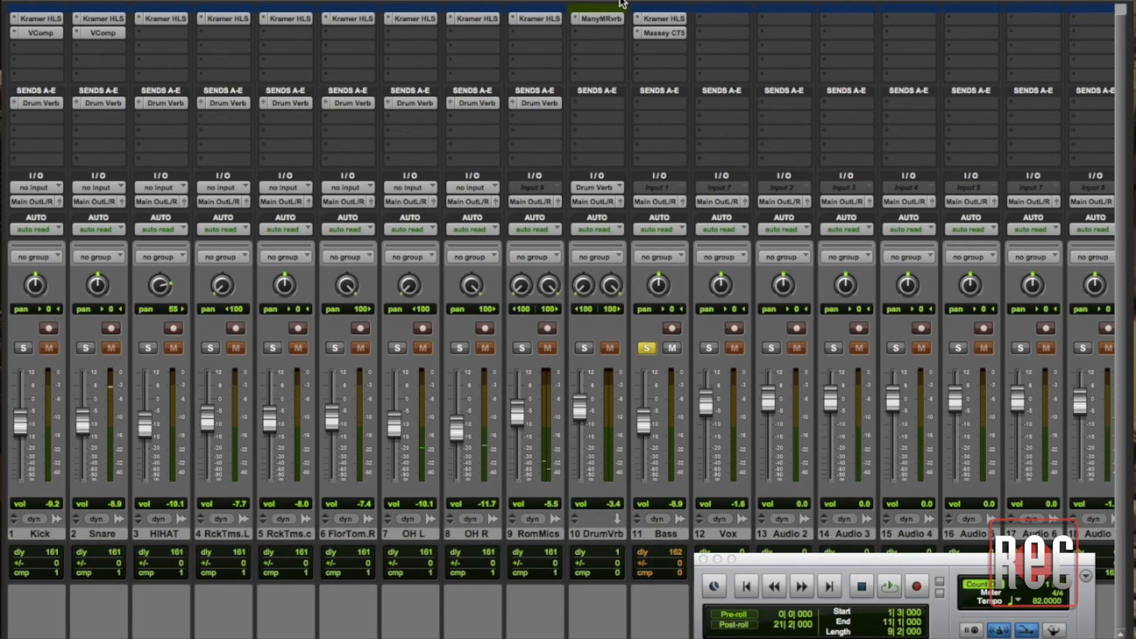
{"action": "mouse_move", "coordinate": [638, 40]}
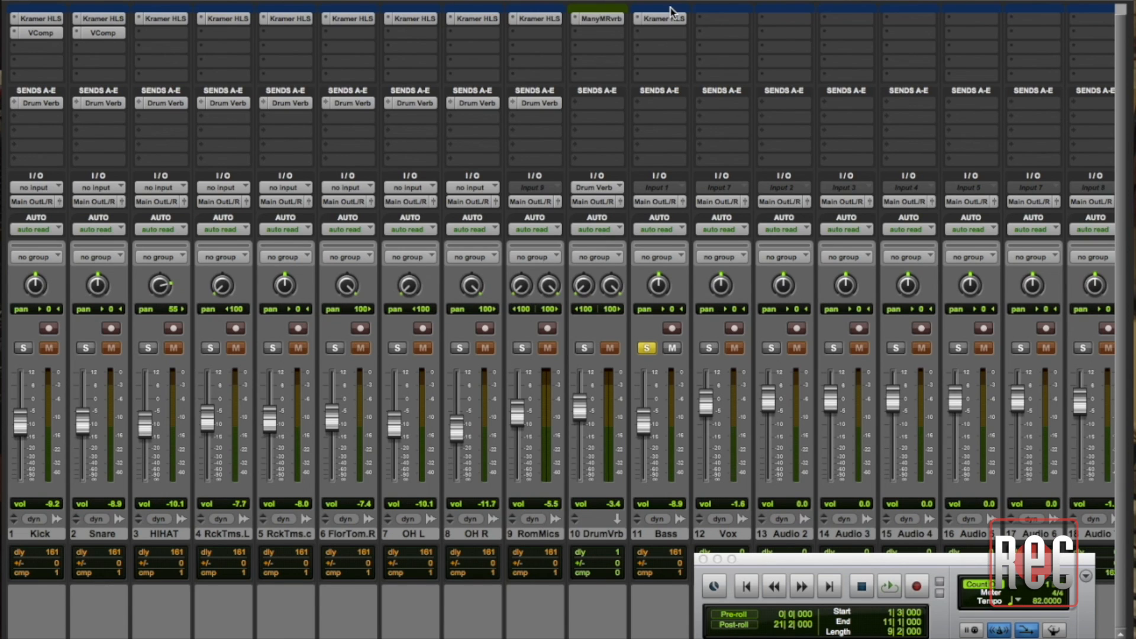
{"action": "mouse_move", "coordinate": [666, 537]}
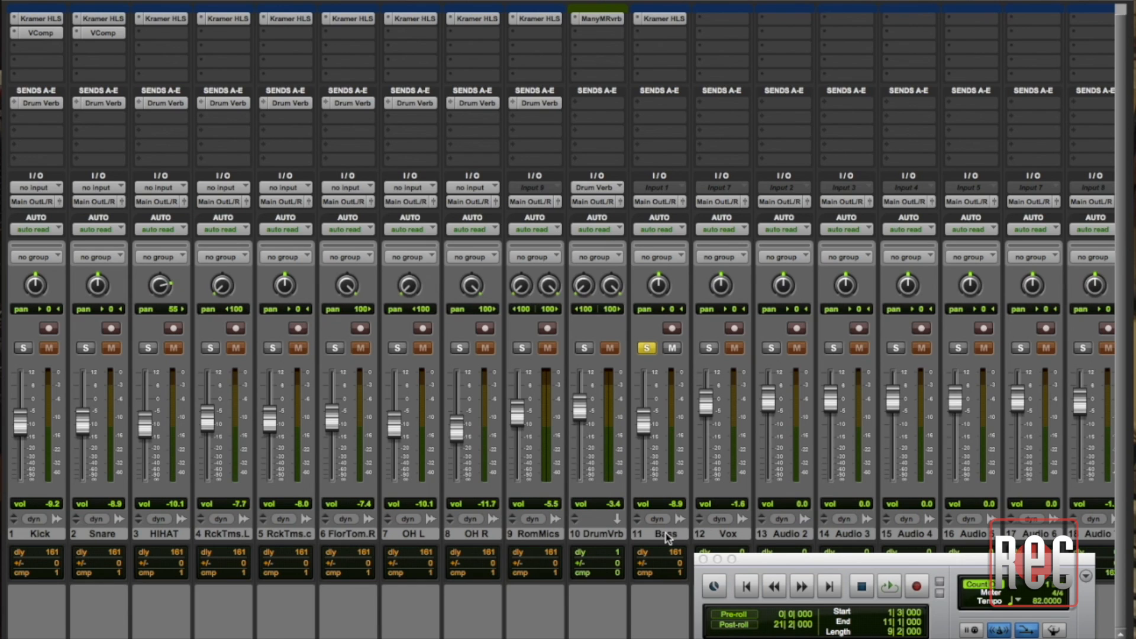
Duplicate the Bass track to create Bas.dp1, soloed alongside Bass
{"action": "double_click", "coordinate": [664, 535]}
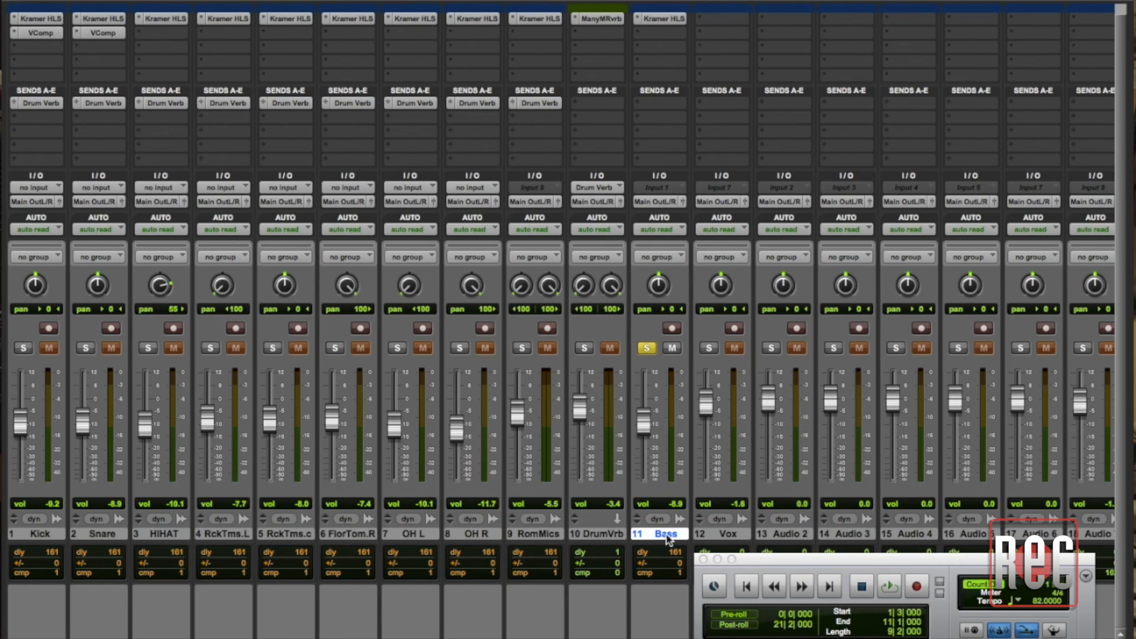
{"action": "mouse_move", "coordinate": [664, 535]}
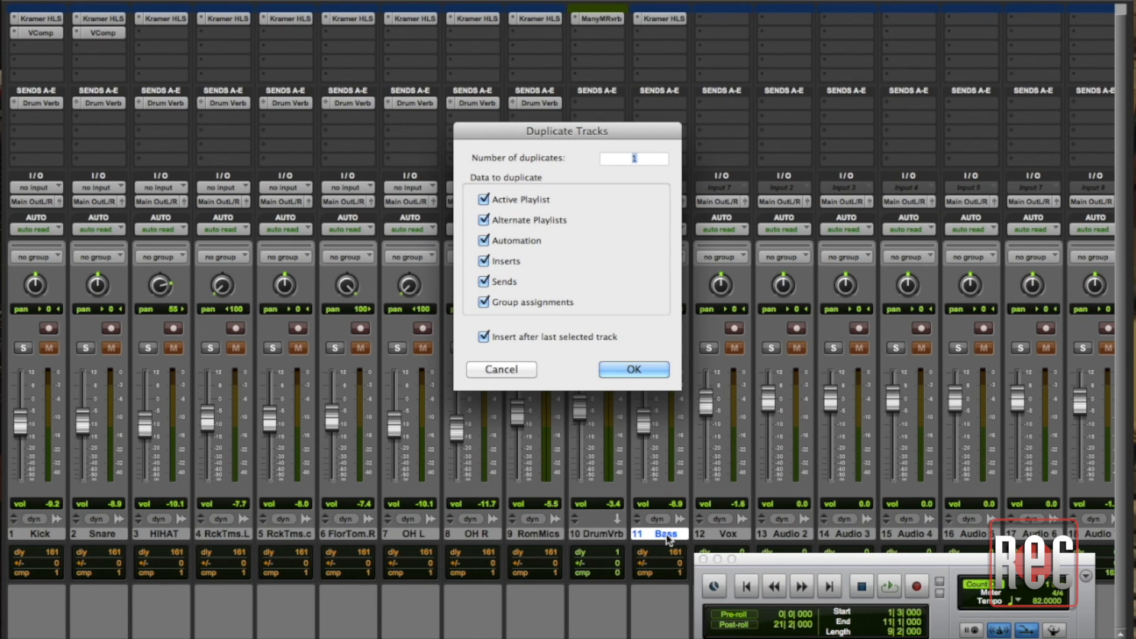
{"action": "left_click", "coordinate": [632, 369]}
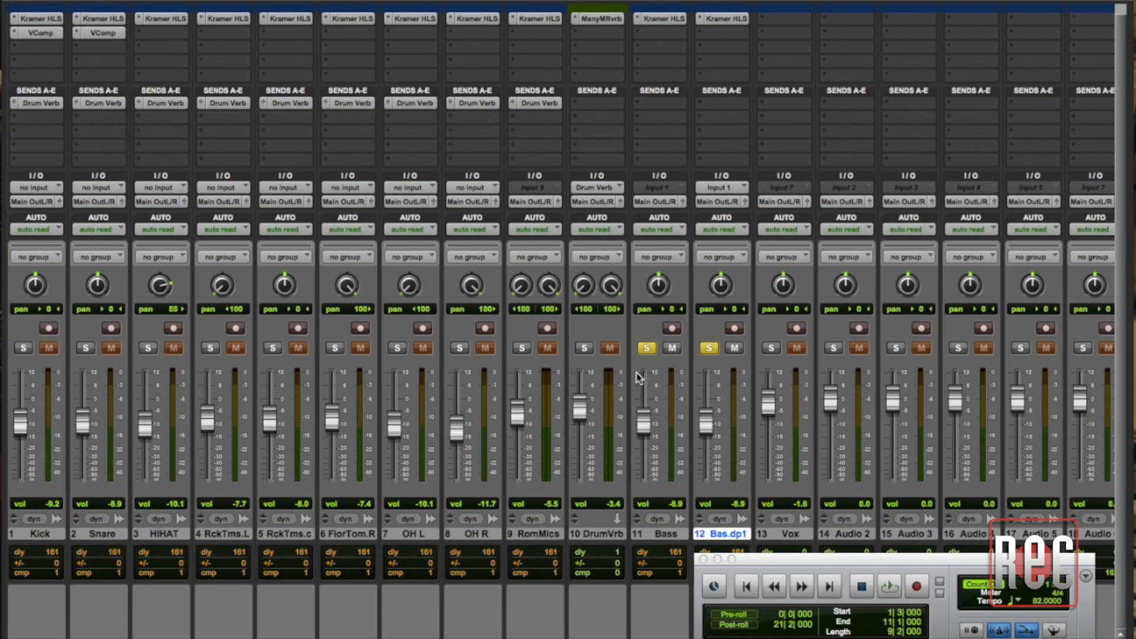
{"action": "mouse_move", "coordinate": [735, 521]}
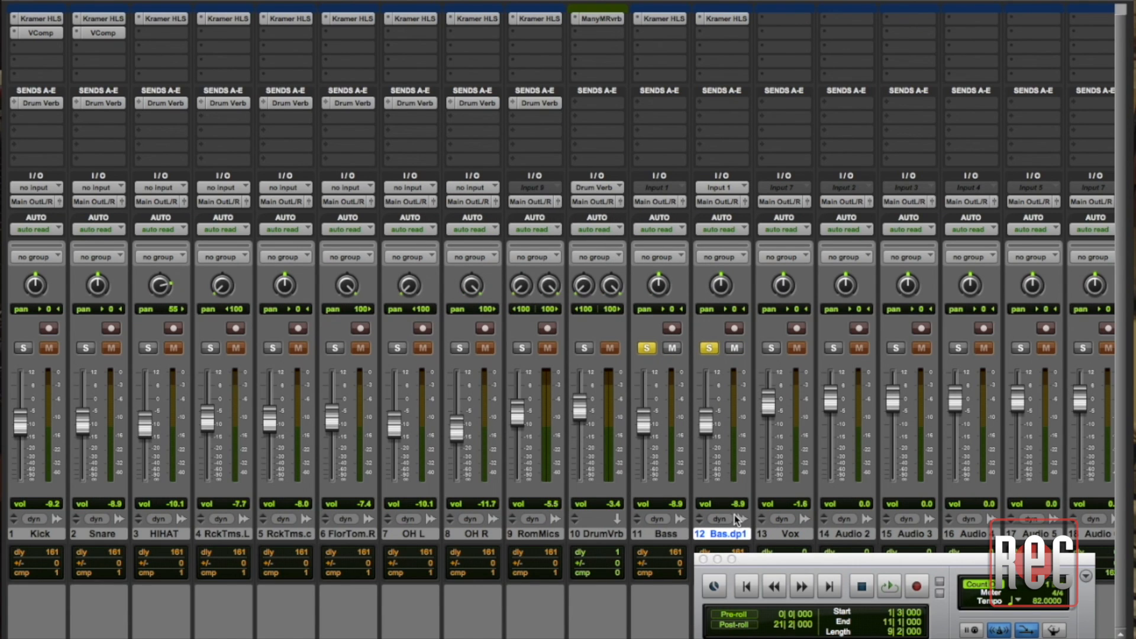
{"action": "mouse_move", "coordinate": [700, 32]}
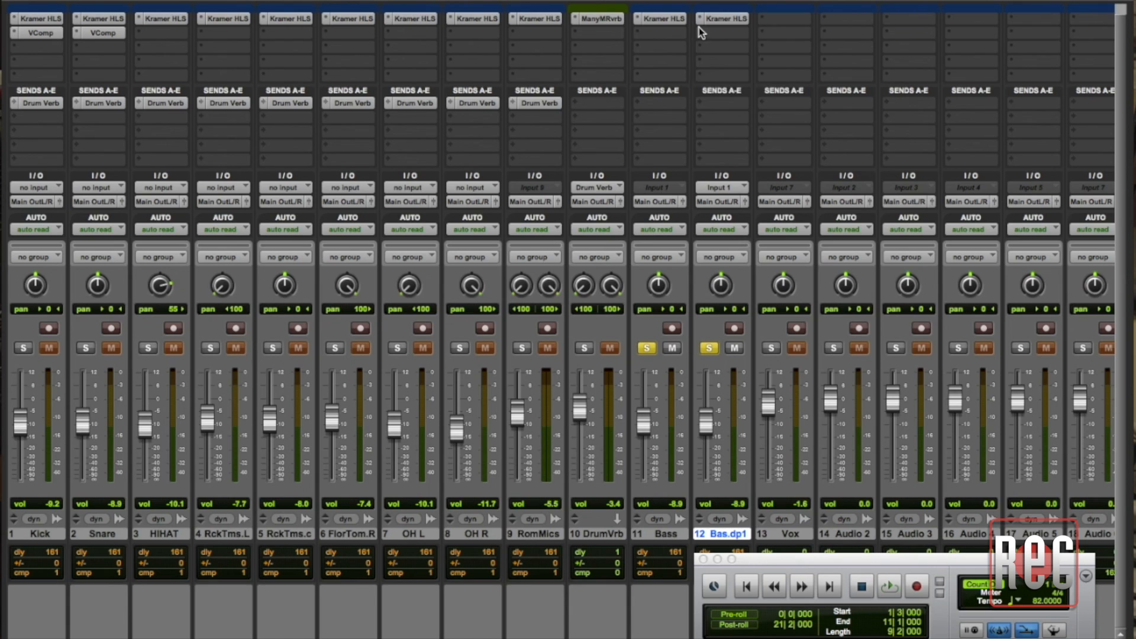
Insert a Dyn3 Compressor/Limiter (mono) on the duplicate Bas.dp1 track
{"action": "left_click", "coordinate": [728, 18]}
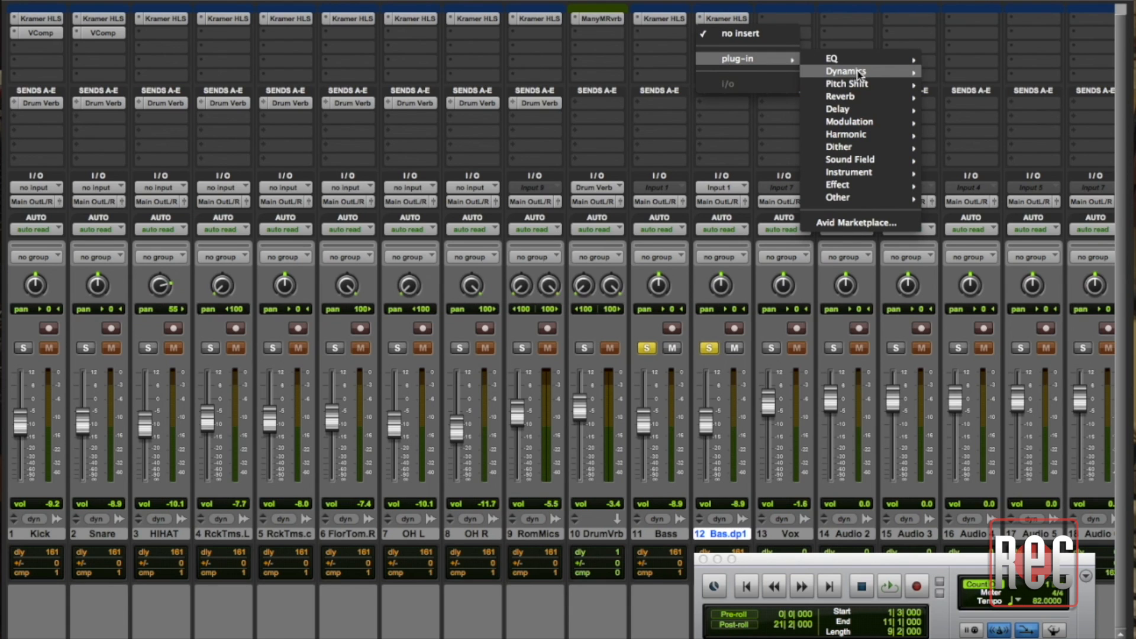
{"action": "mouse_move", "coordinate": [845, 71]}
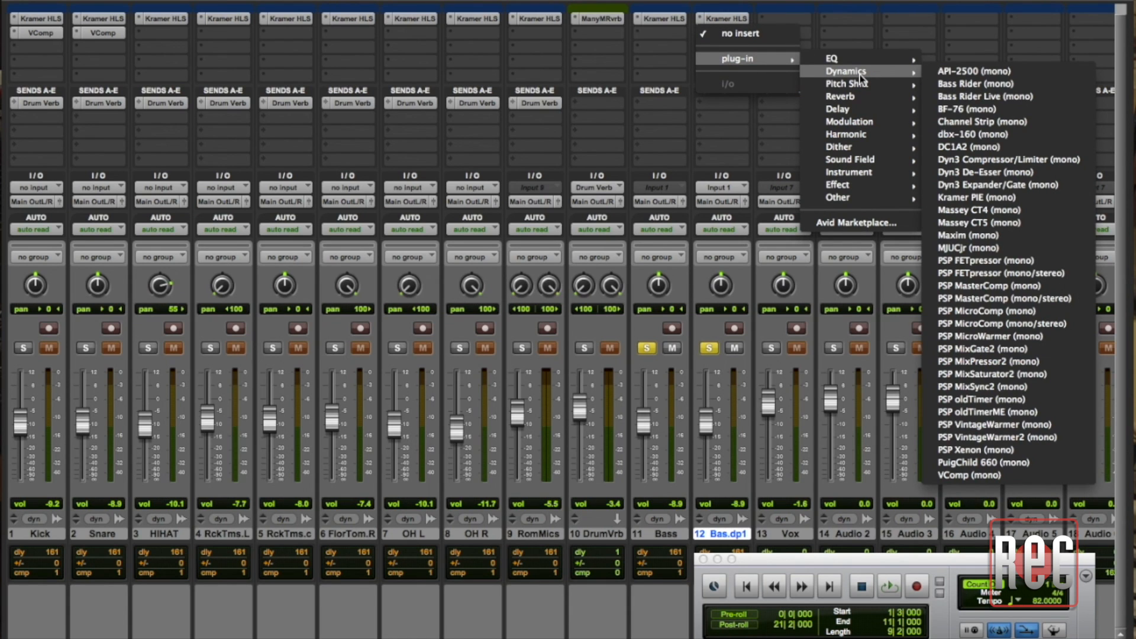
{"action": "mouse_move", "coordinate": [1008, 160]}
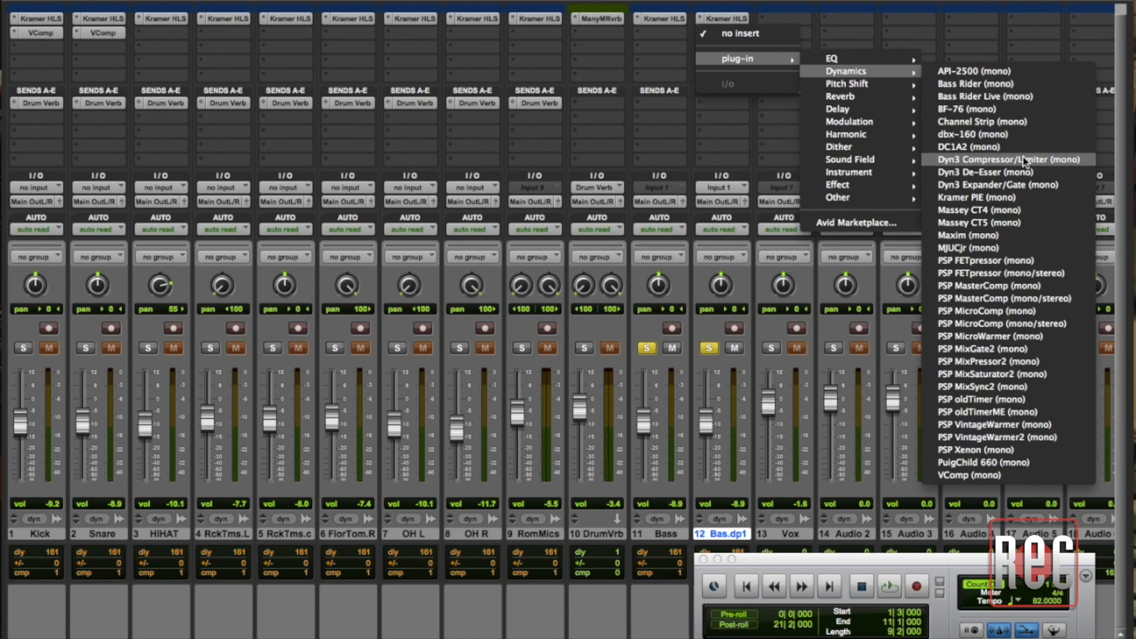
{"action": "left_click", "coordinate": [1006, 159]}
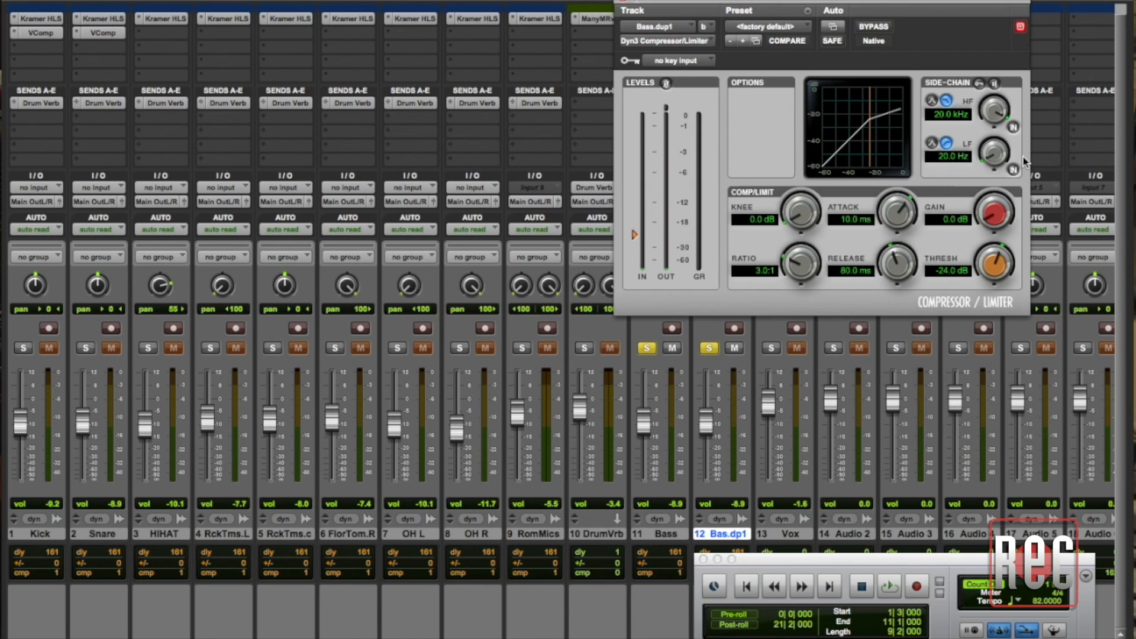
{"action": "mouse_move", "coordinate": [672, 369]}
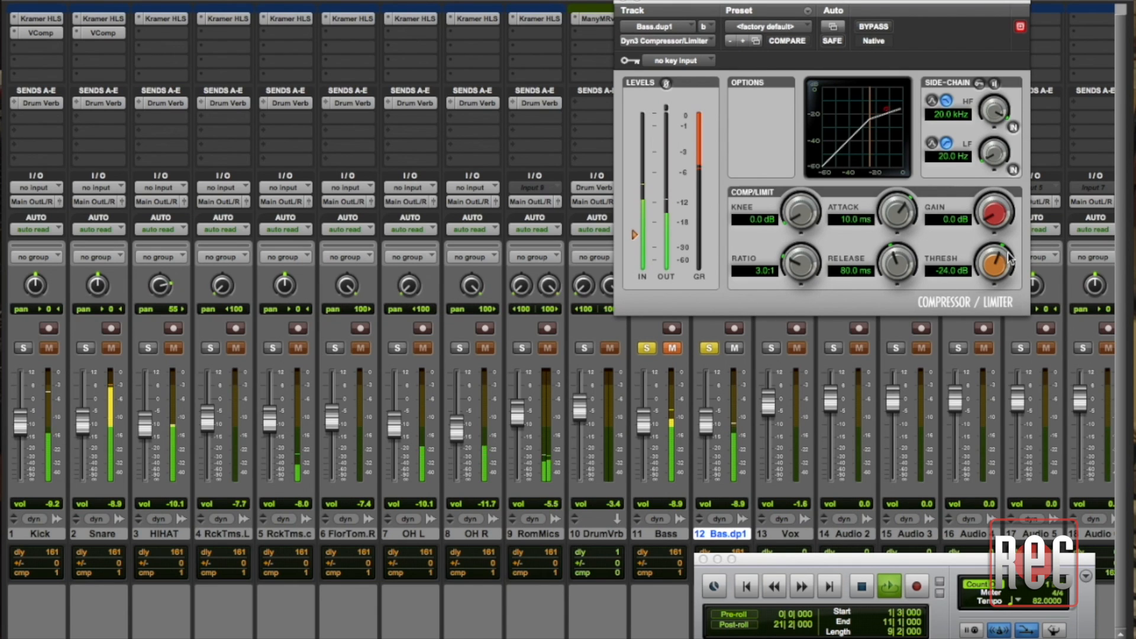
Set the Dyn3 threshold to -38.7 dB and makeup gain to 2.6 dB
{"action": "left_click_drag", "start_coordinate": [996, 264], "coordinate": [995, 287]}
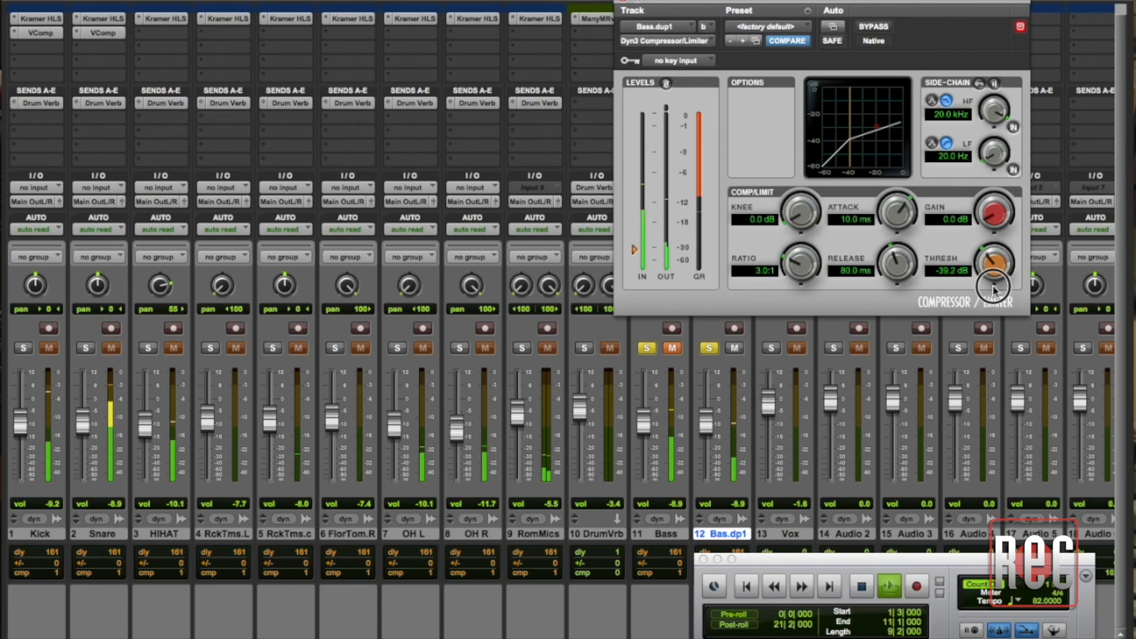
{"action": "left_click_drag", "start_coordinate": [992, 283], "coordinate": [996, 276]}
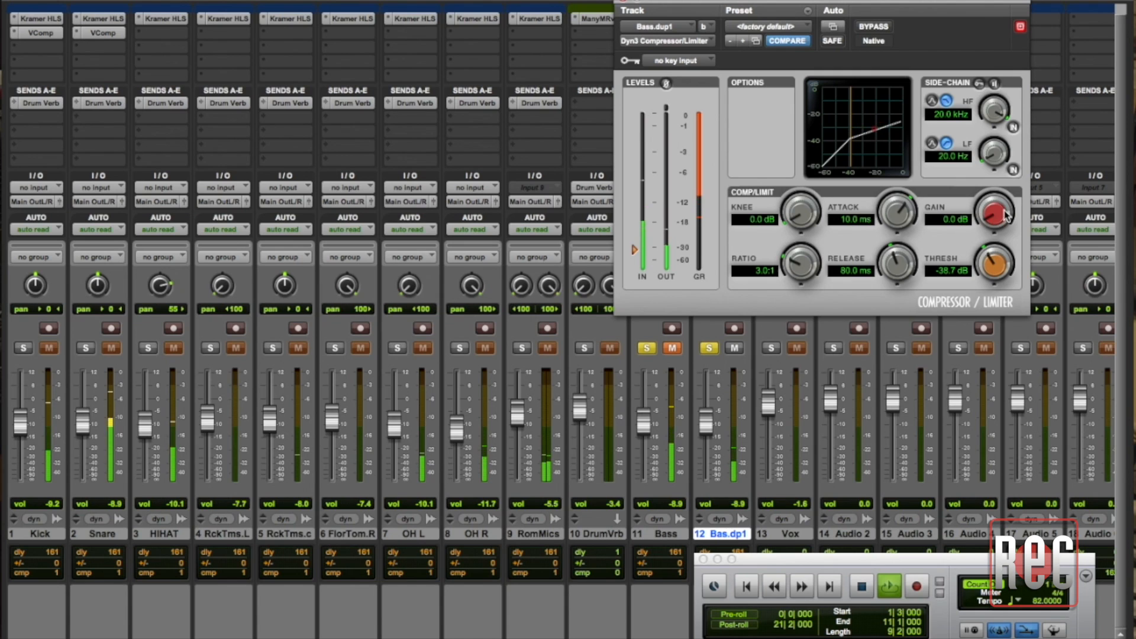
{"action": "left_click_drag", "start_coordinate": [994, 215], "coordinate": [990, 206]}
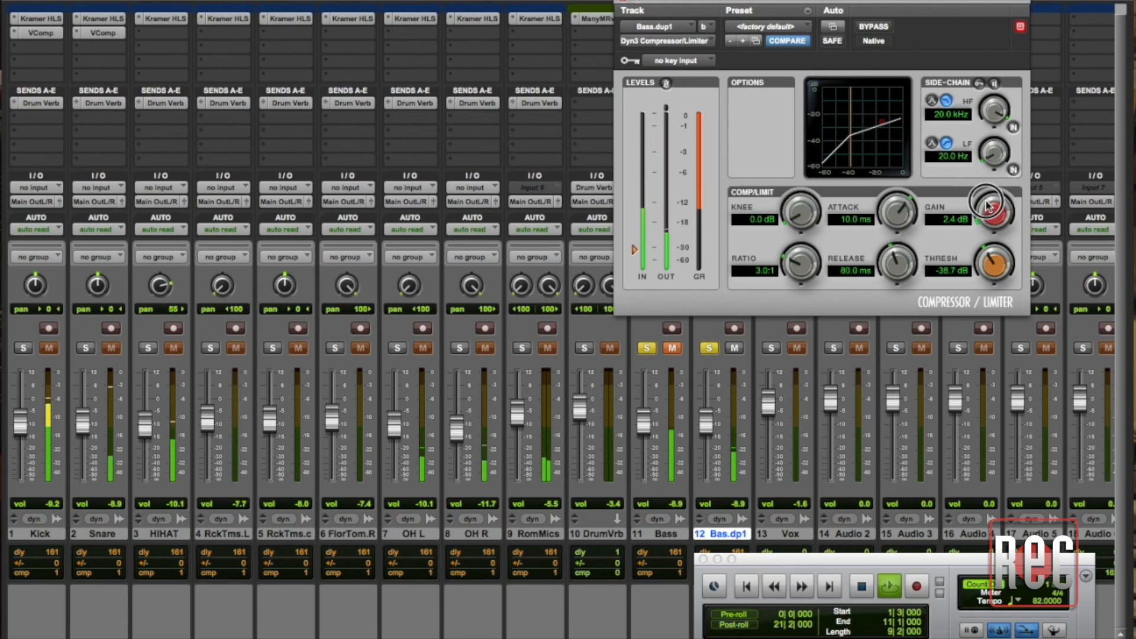
{"action": "left_click_drag", "start_coordinate": [993, 205], "coordinate": [993, 201]}
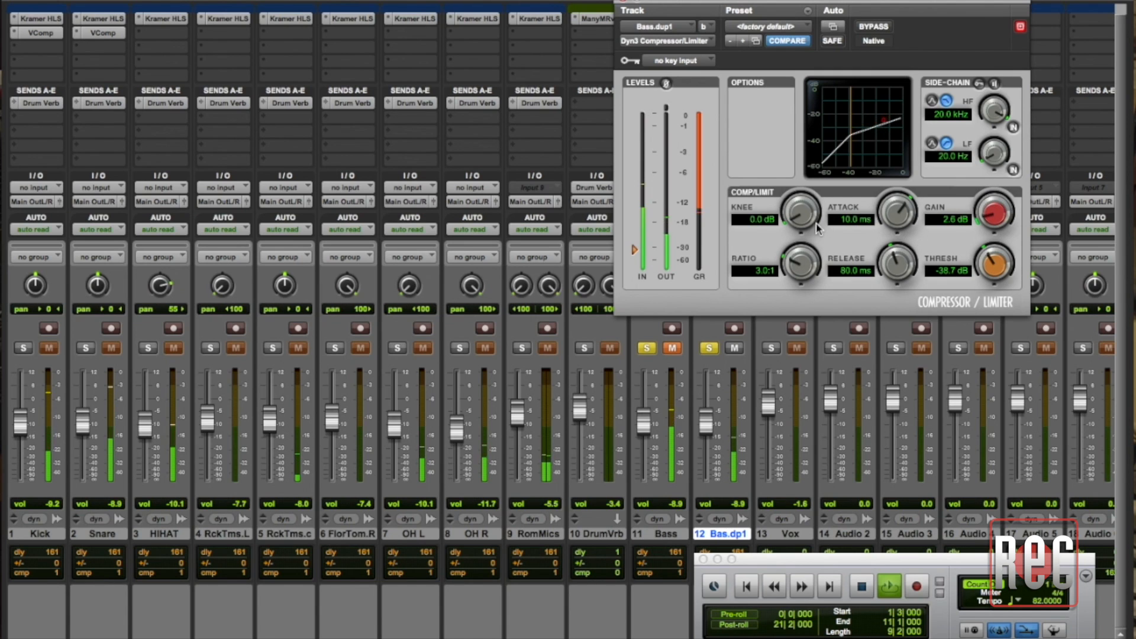
{"action": "mouse_move", "coordinate": [818, 228]}
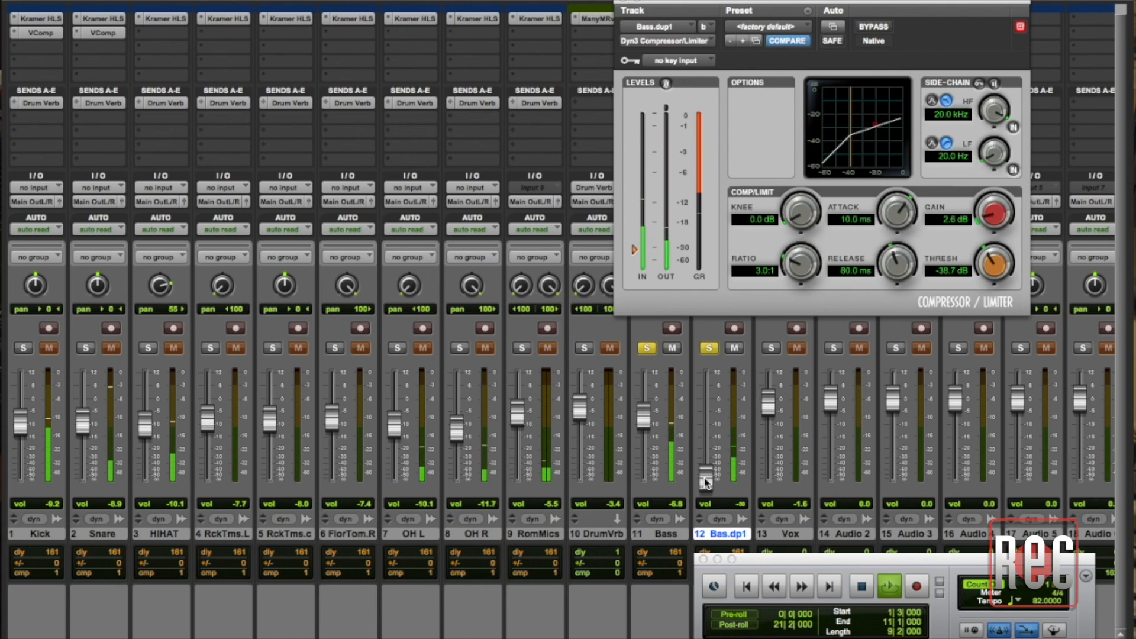
Start bringing the Bas.dp1 fader up from silence
{"action": "left_click_drag", "start_coordinate": [706, 482], "coordinate": [704, 468]}
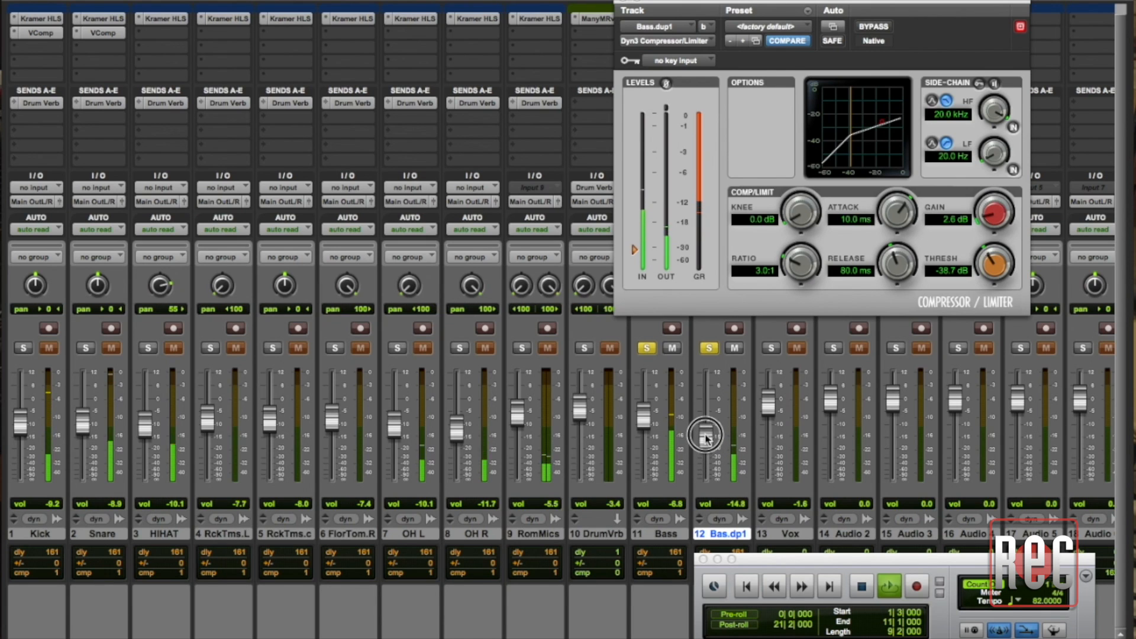
Settle the Bas.dp1 fader around -8.6 dB, blended under the Bass track
{"action": "left_click_drag", "start_coordinate": [707, 438], "coordinate": [705, 420]}
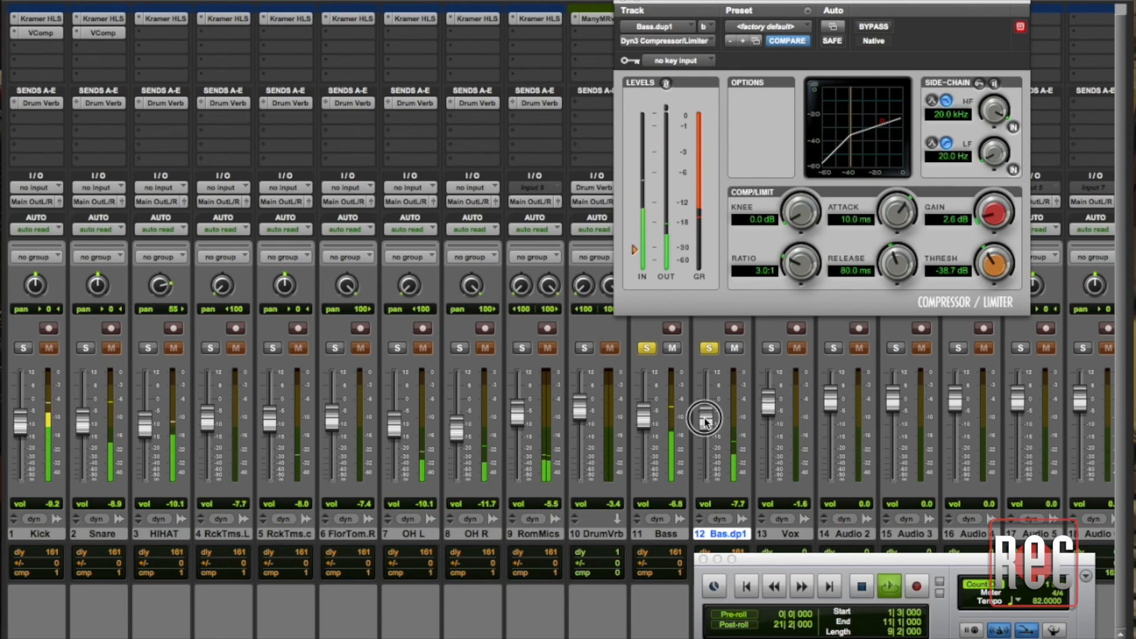
{"action": "left_click_drag", "start_coordinate": [703, 421], "coordinate": [703, 426]}
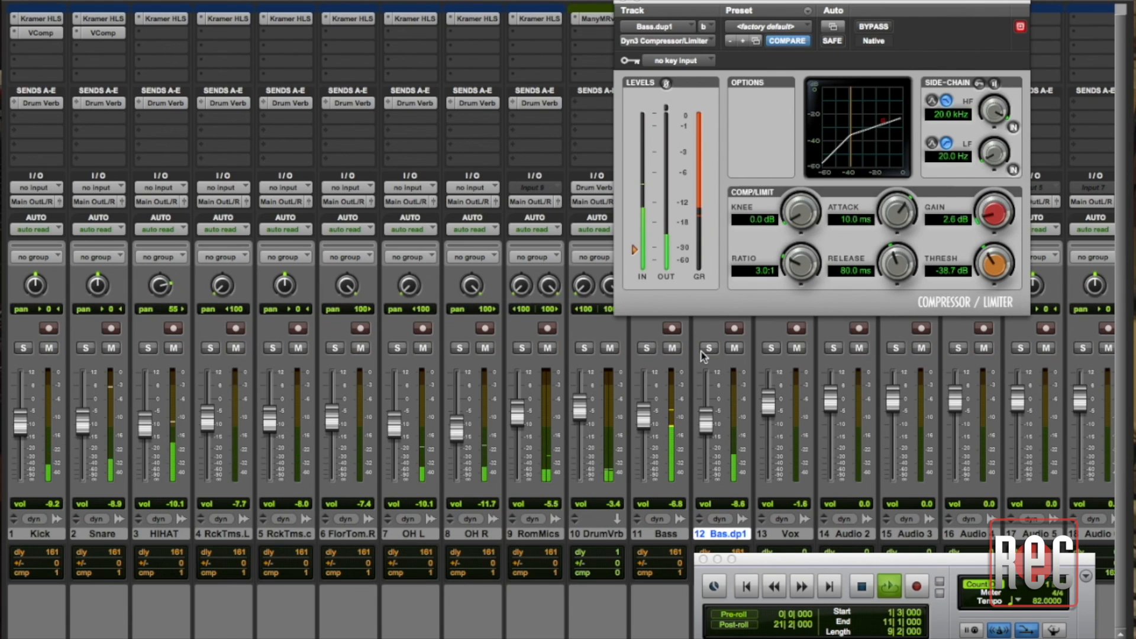
{"action": "mouse_move", "coordinate": [708, 347]}
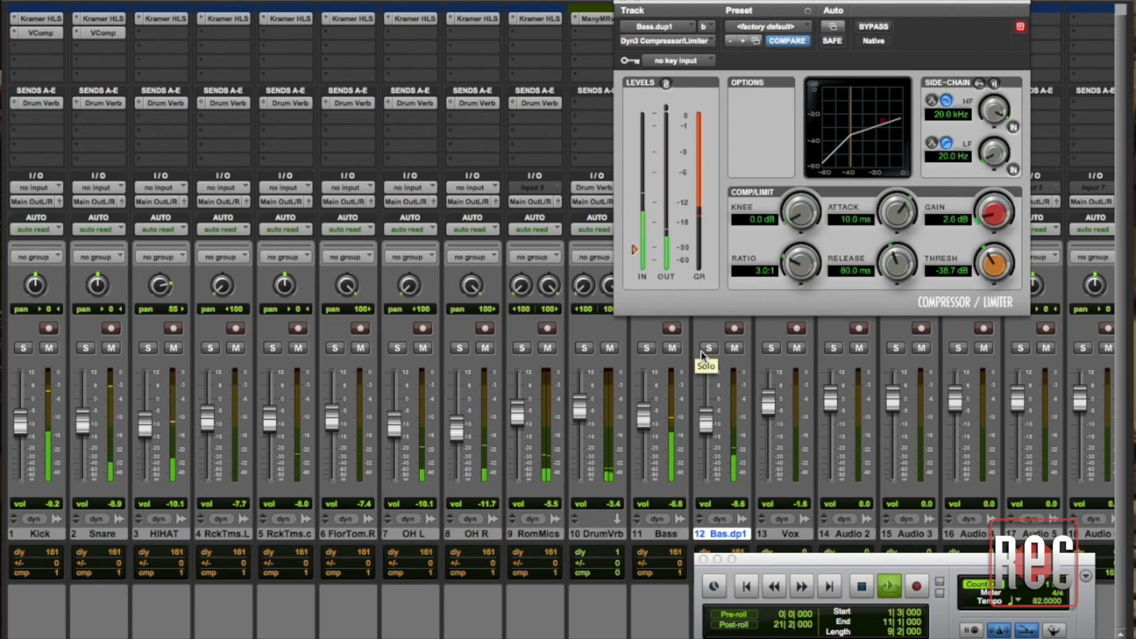